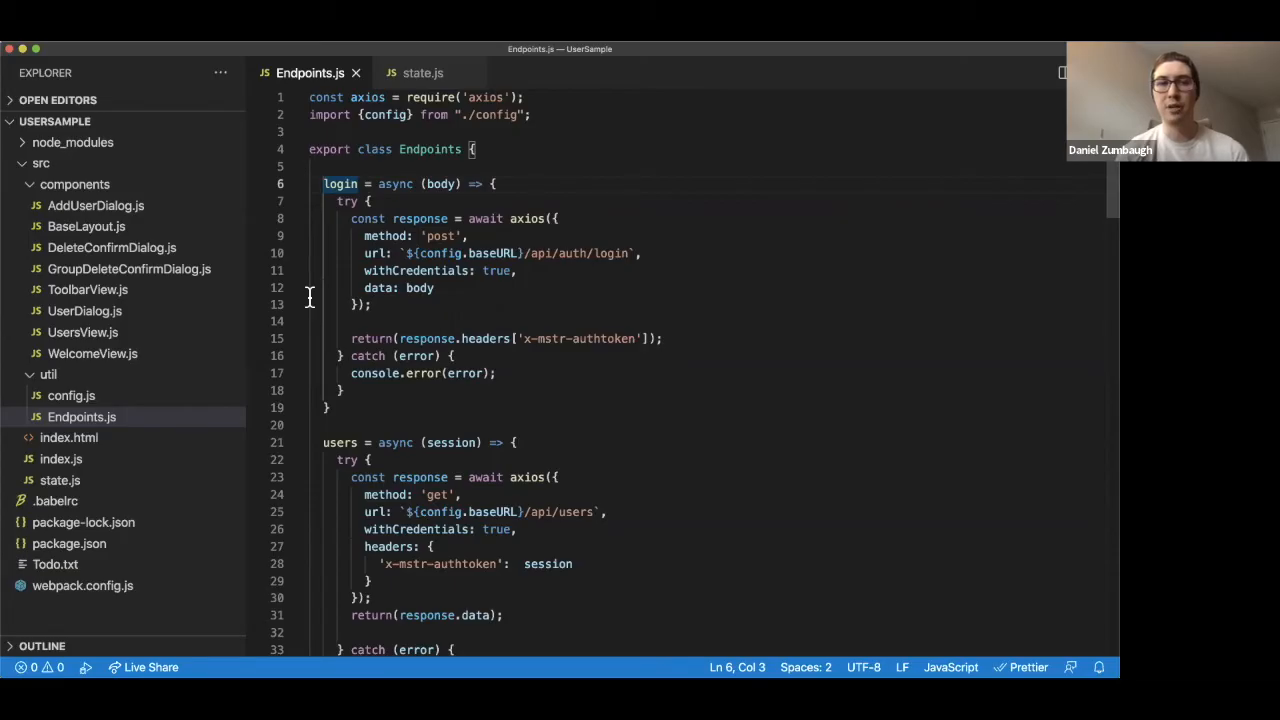
{"action": "mouse_move", "coordinate": [364, 232]}
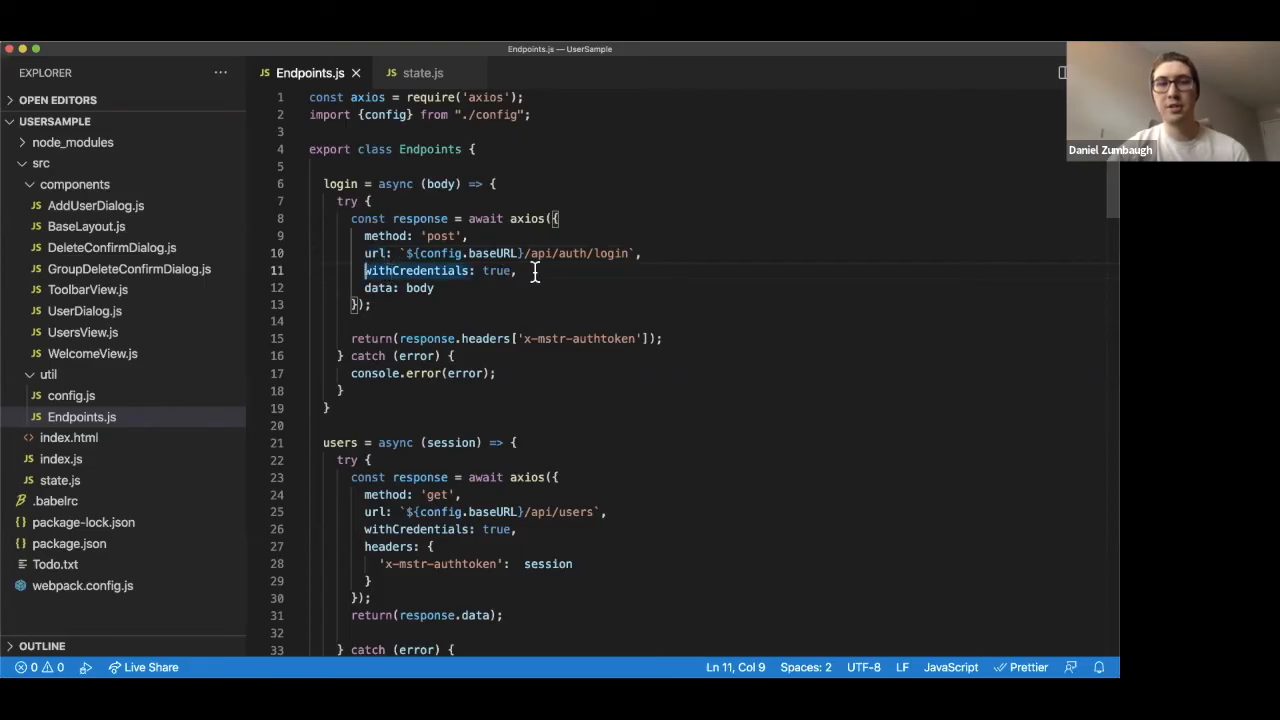
{"action": "mouse_move", "coordinate": [524, 272]}
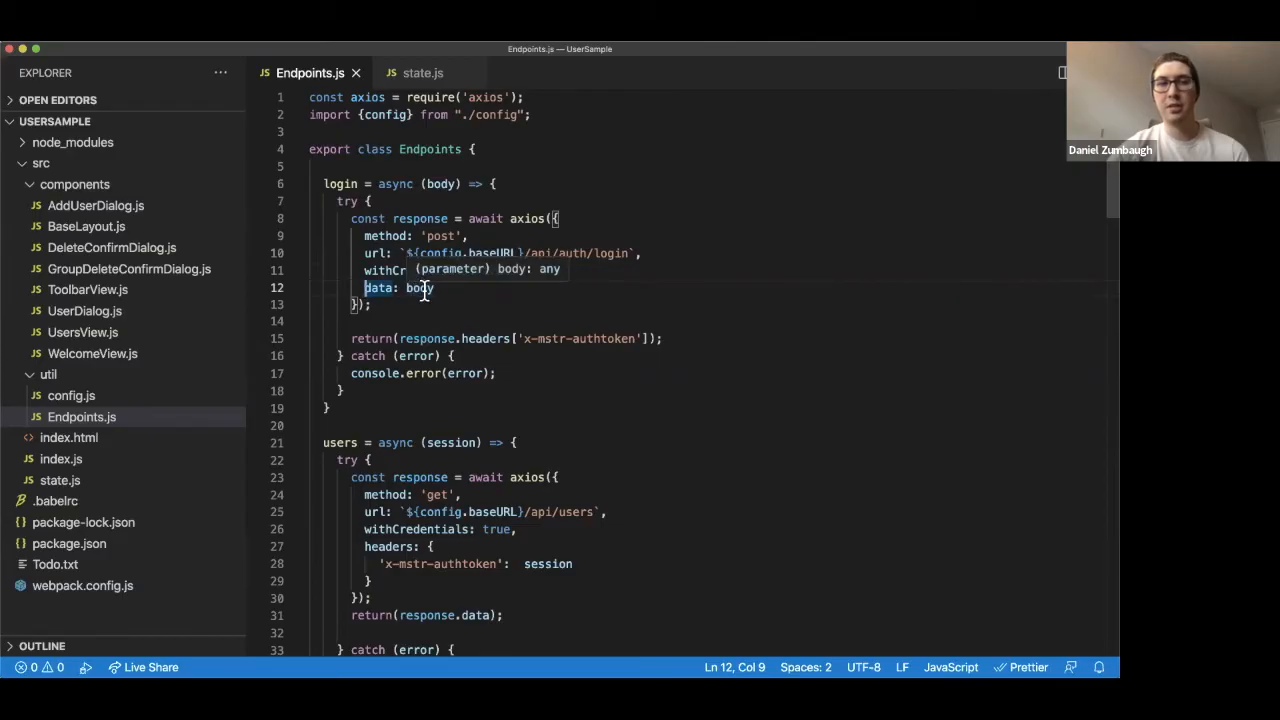
{"action": "mouse_move", "coordinate": [490, 236]}
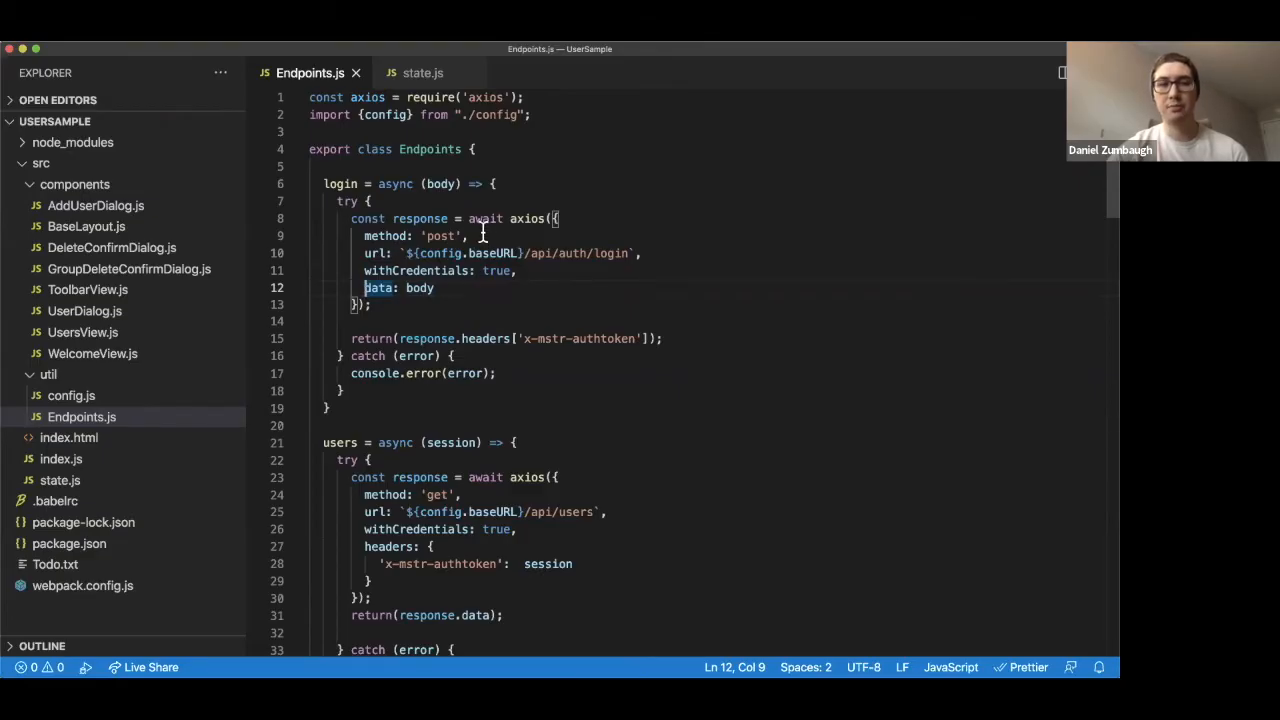
{"action": "mouse_move", "coordinate": [508, 220]}
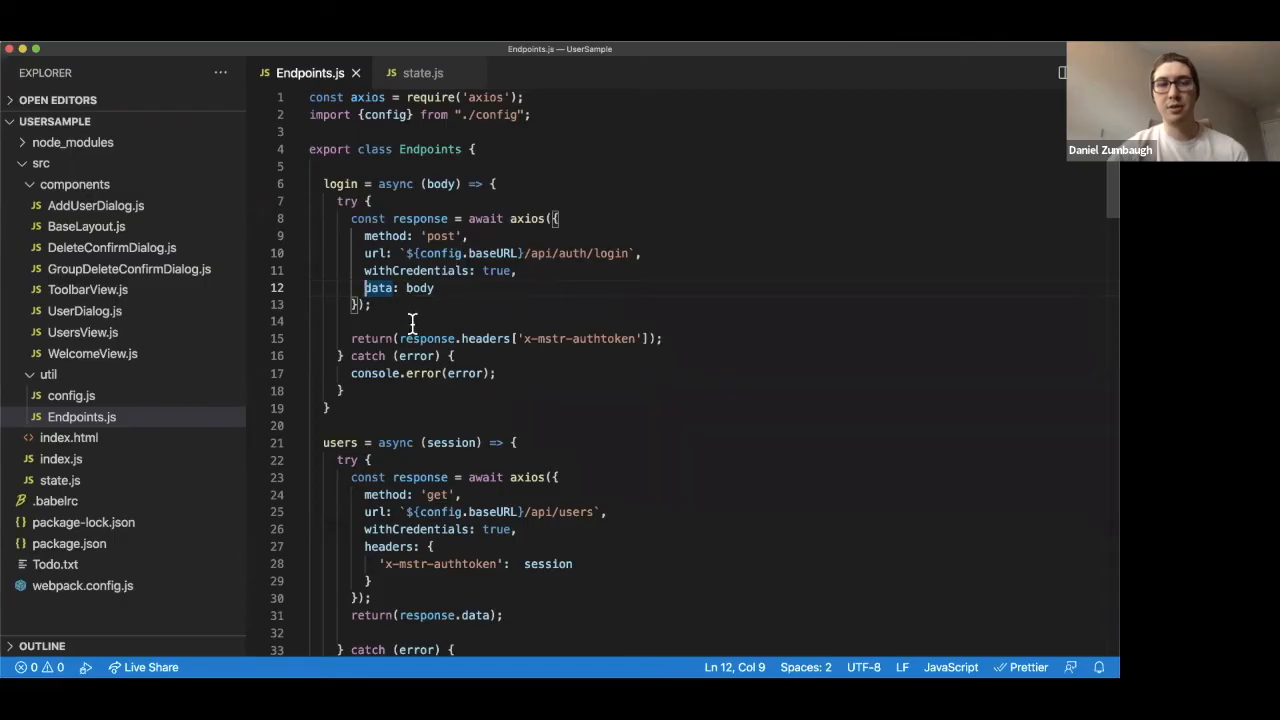
{"action": "mouse_move", "coordinate": [428, 338]}
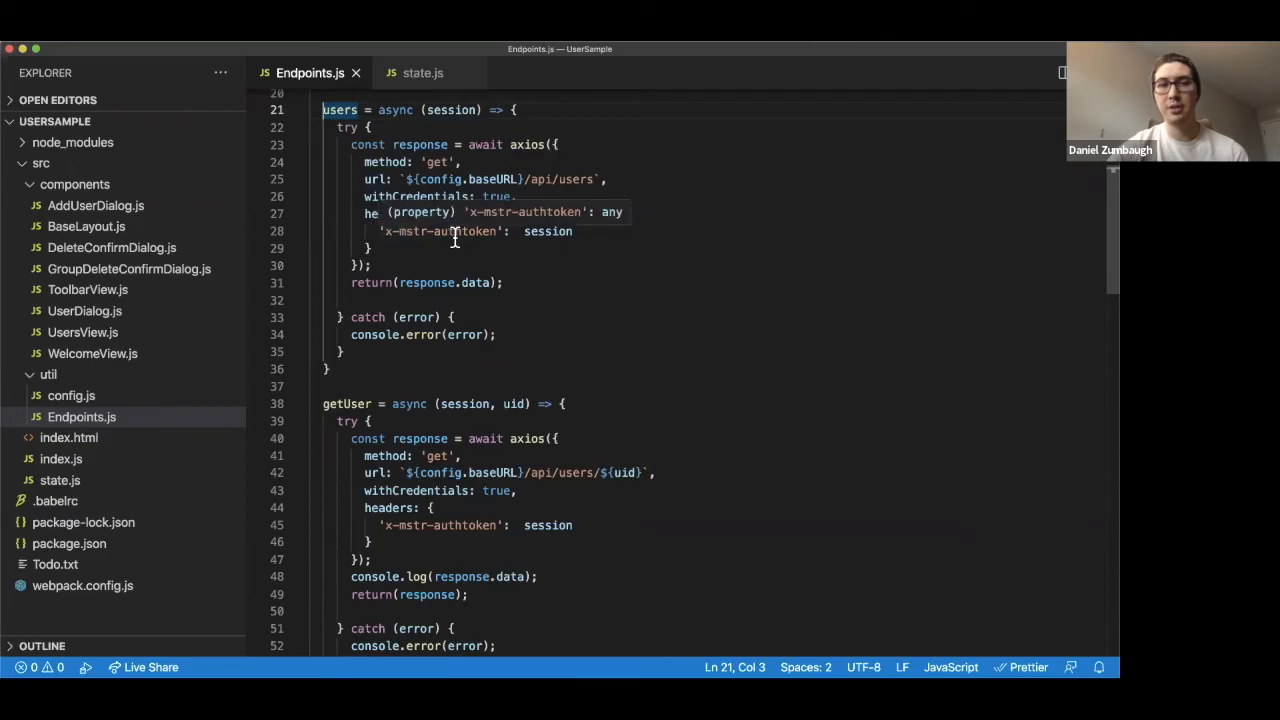
{"action": "mouse_move", "coordinate": [544, 232]}
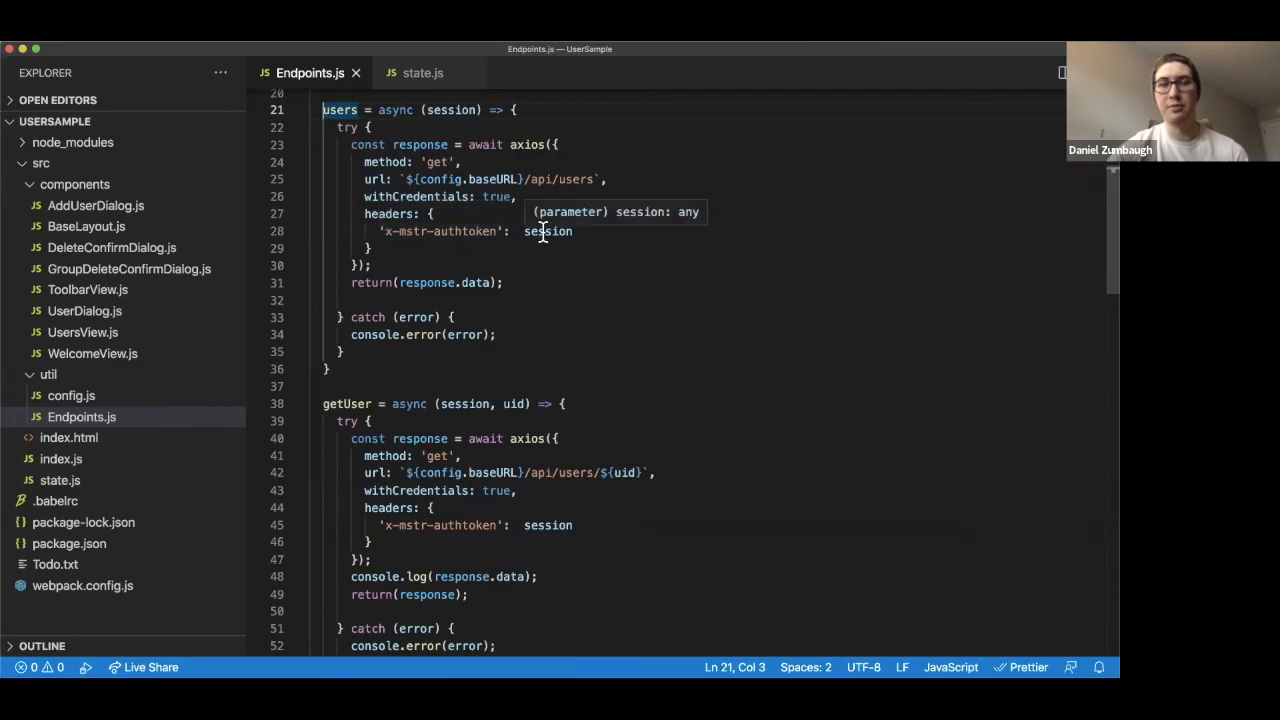
{"action": "mouse_move", "coordinate": [468, 282]}
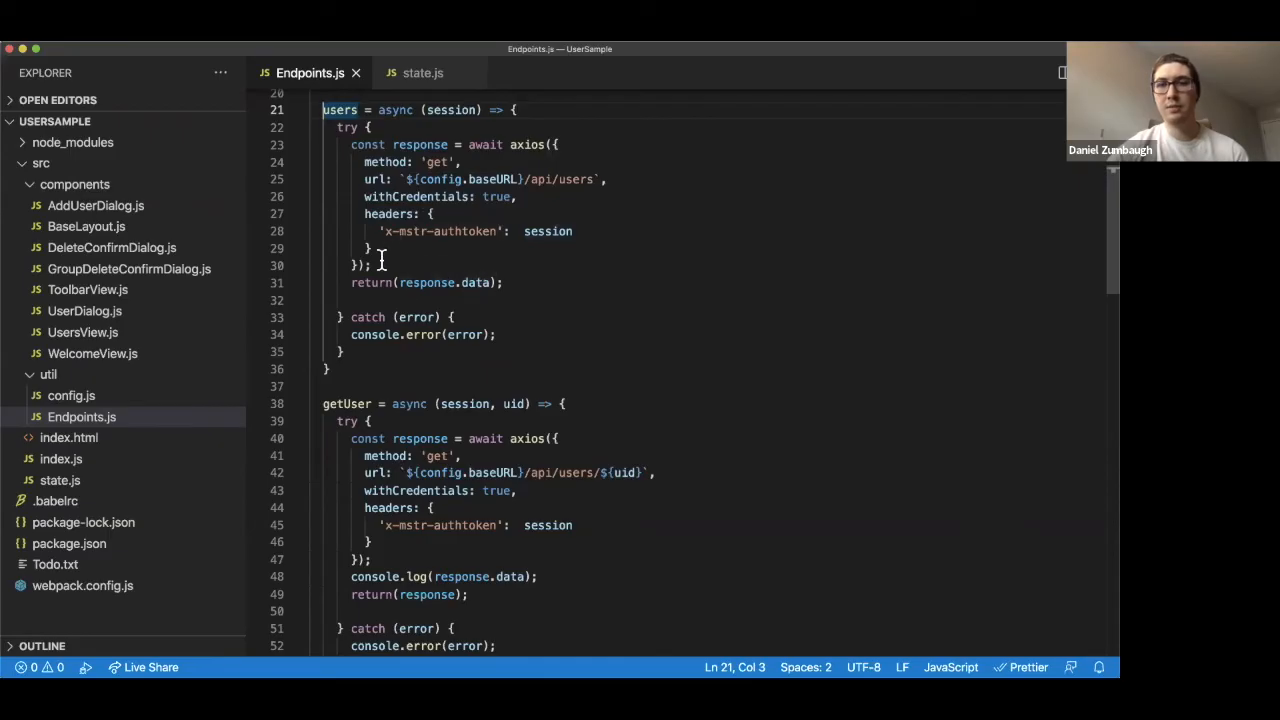
{"action": "scroll", "scroll_direction": "down", "scroll_amount": 3}
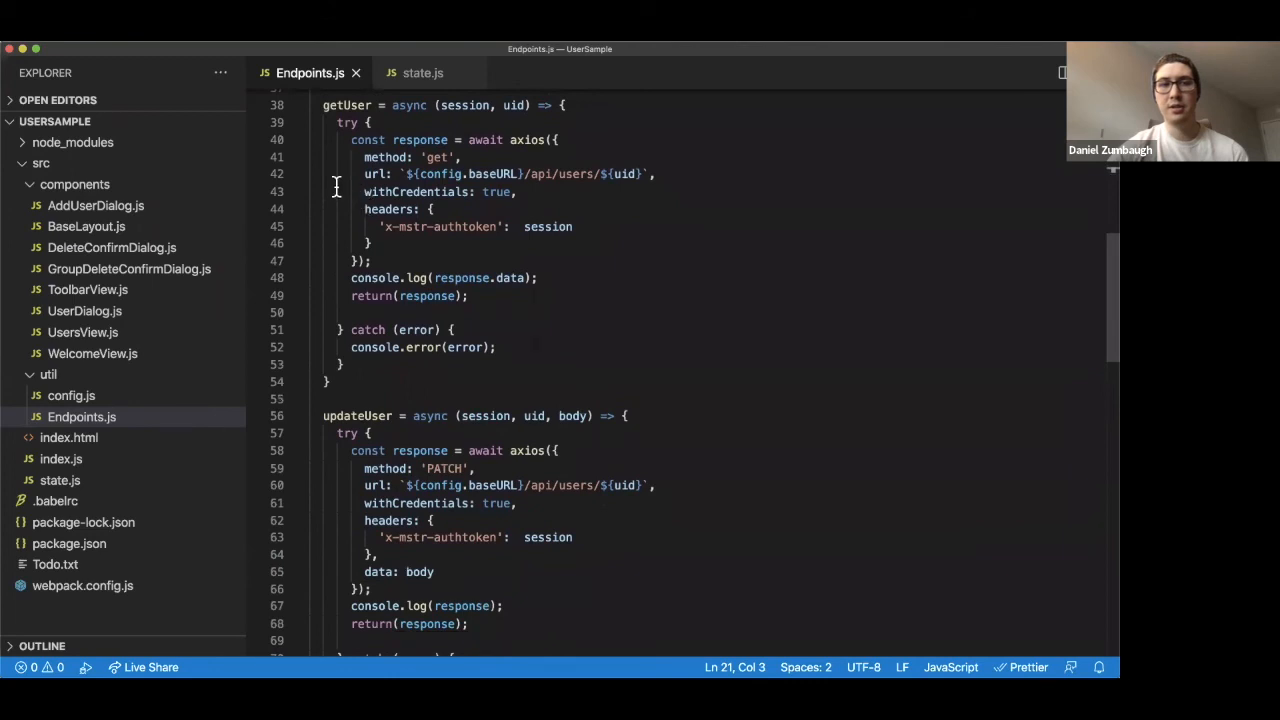
{"action": "mouse_move", "coordinate": [572, 210]}
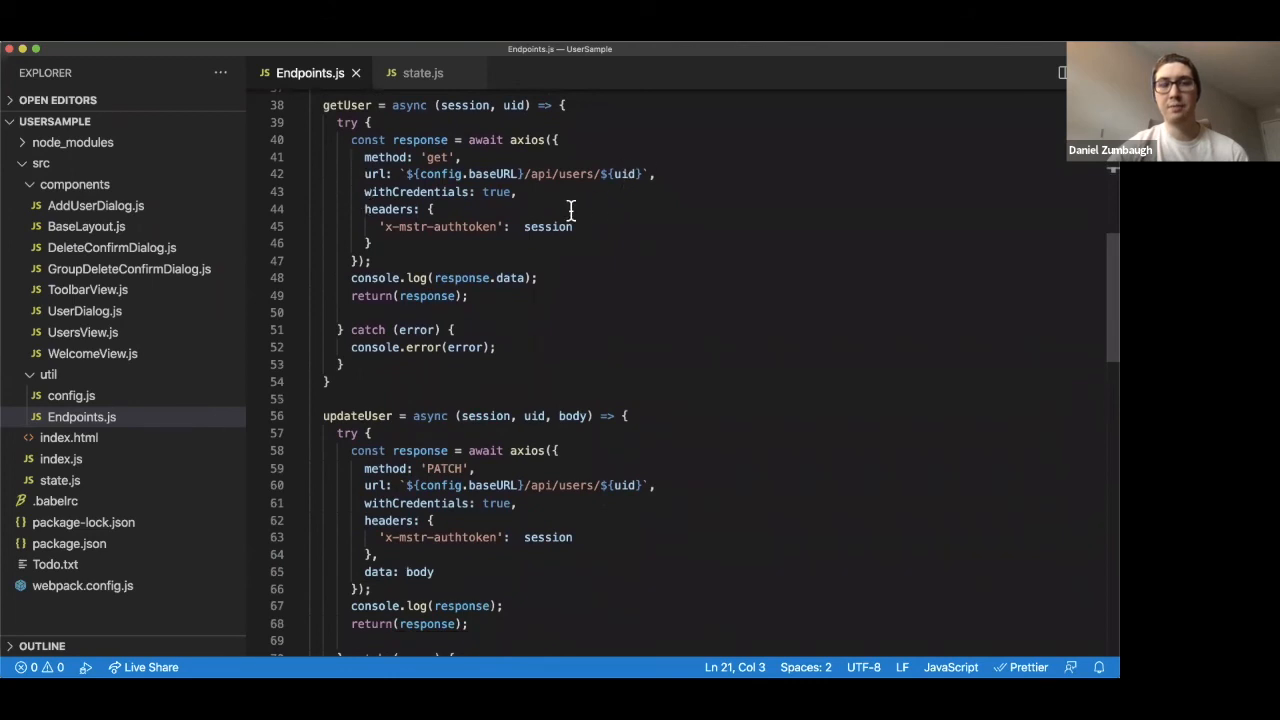
{"action": "scroll", "scroll_direction": "down", "scroll_amount": 3}
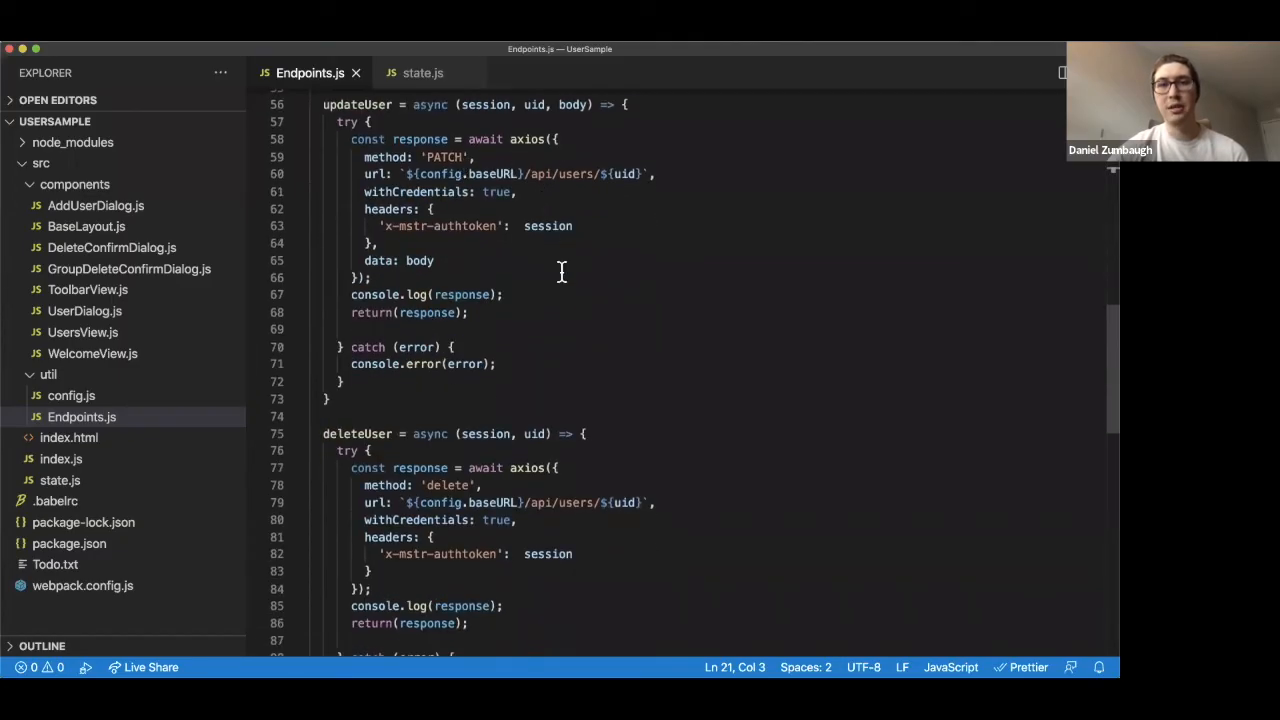
{"action": "mouse_move", "coordinate": [552, 230]}
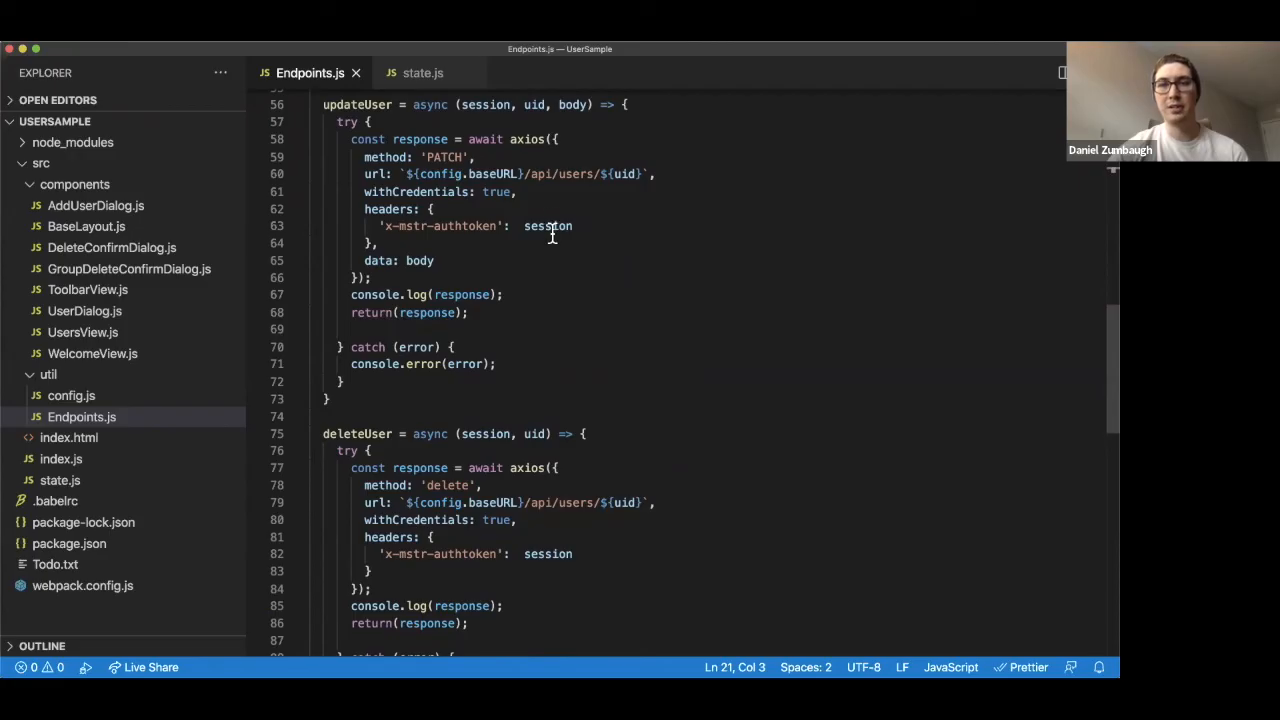
{"action": "mouse_move", "coordinate": [528, 140]}
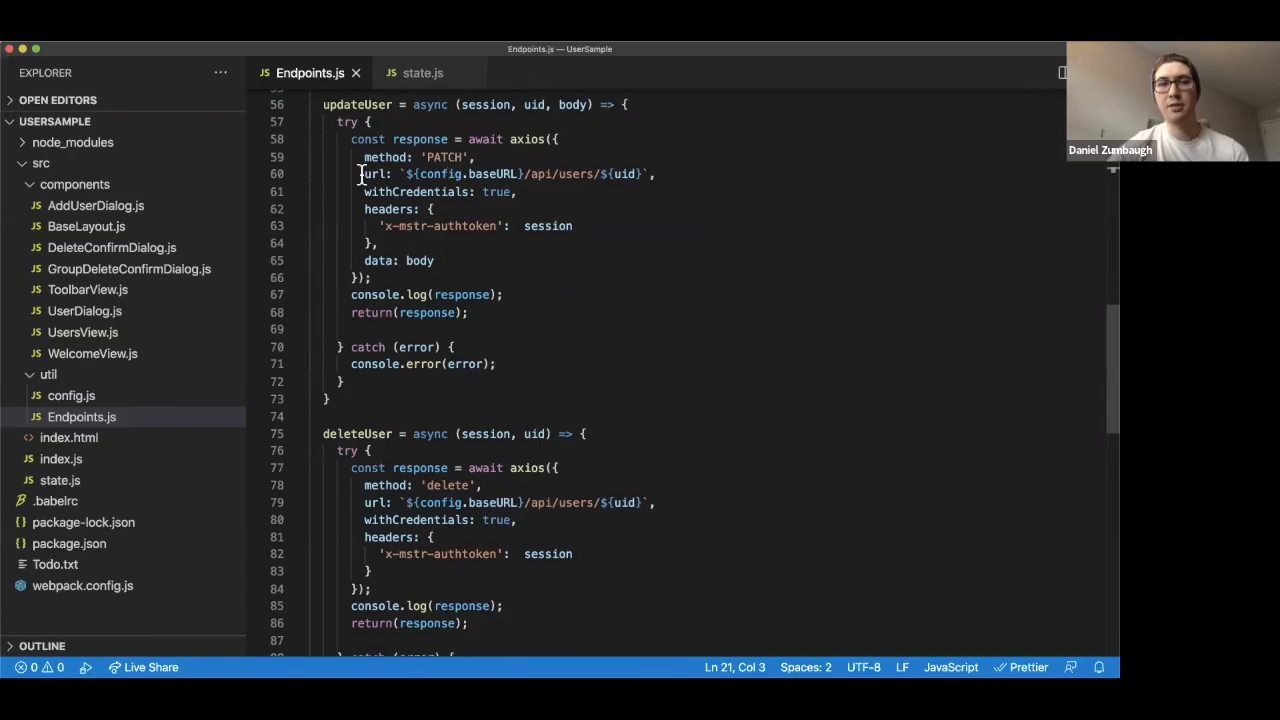
{"action": "mouse_move", "coordinate": [404, 174]}
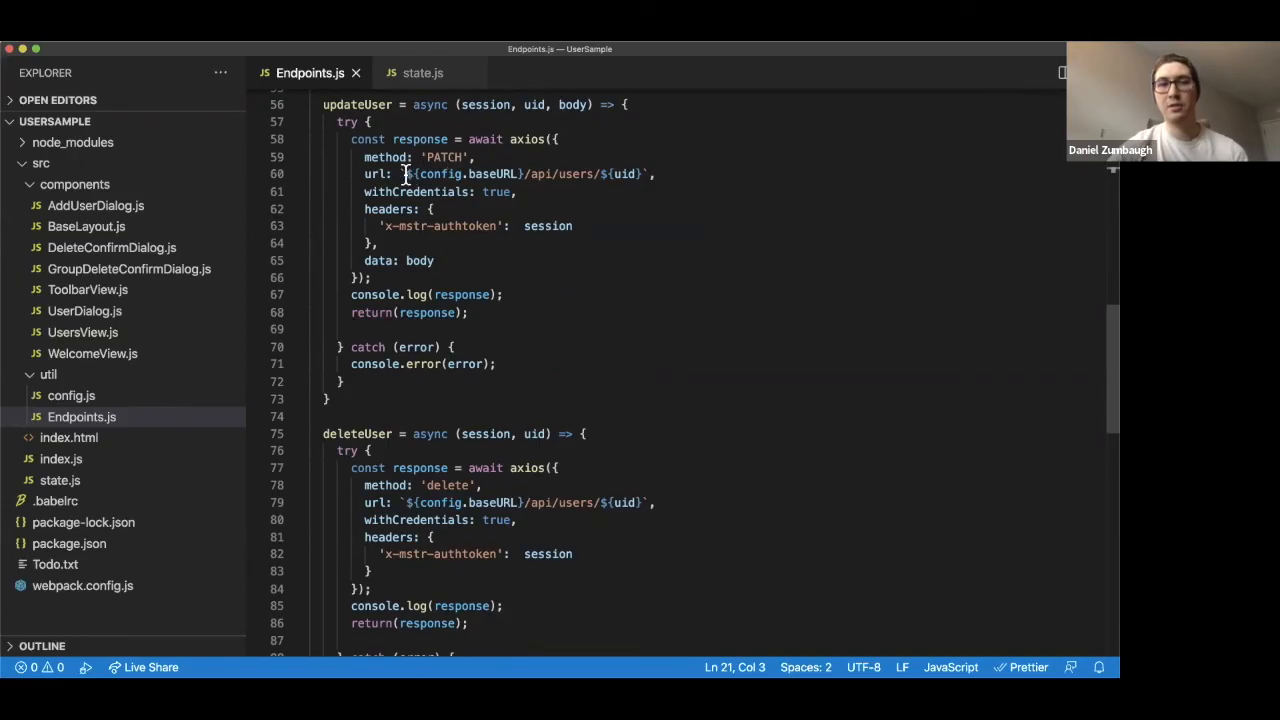
{"action": "mouse_move", "coordinate": [636, 174]}
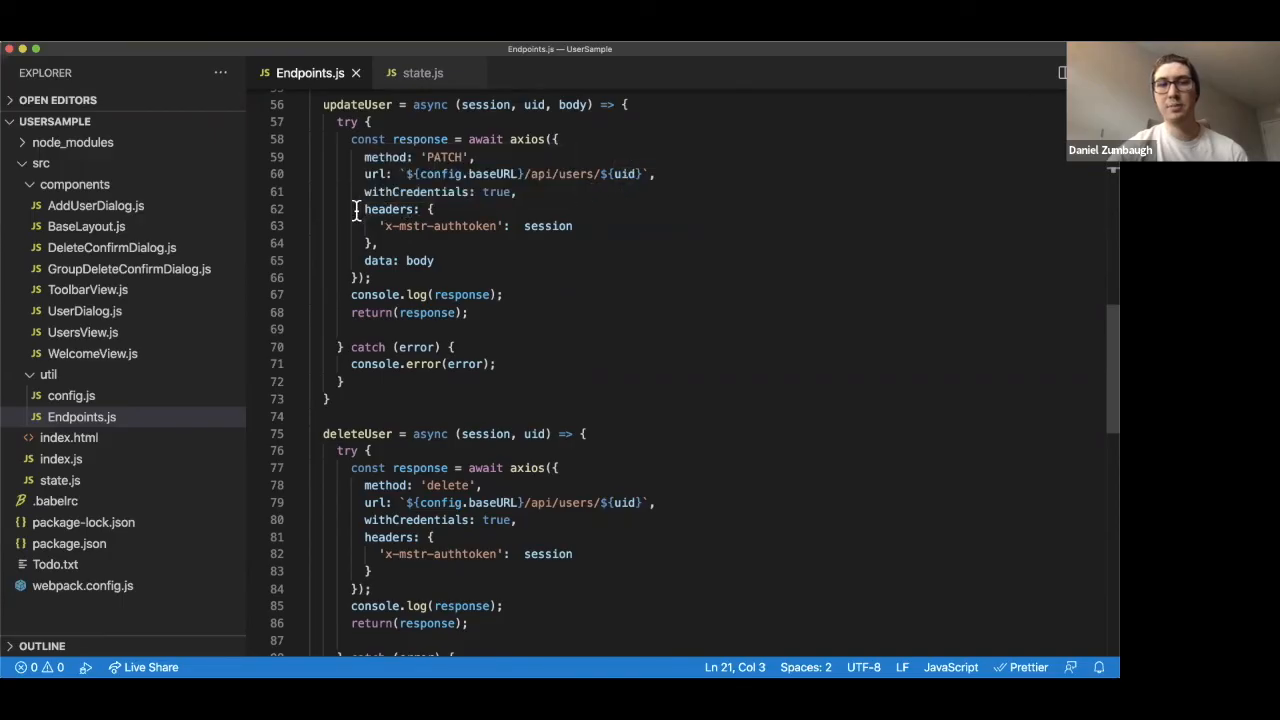
{"action": "mouse_move", "coordinate": [380, 260]}
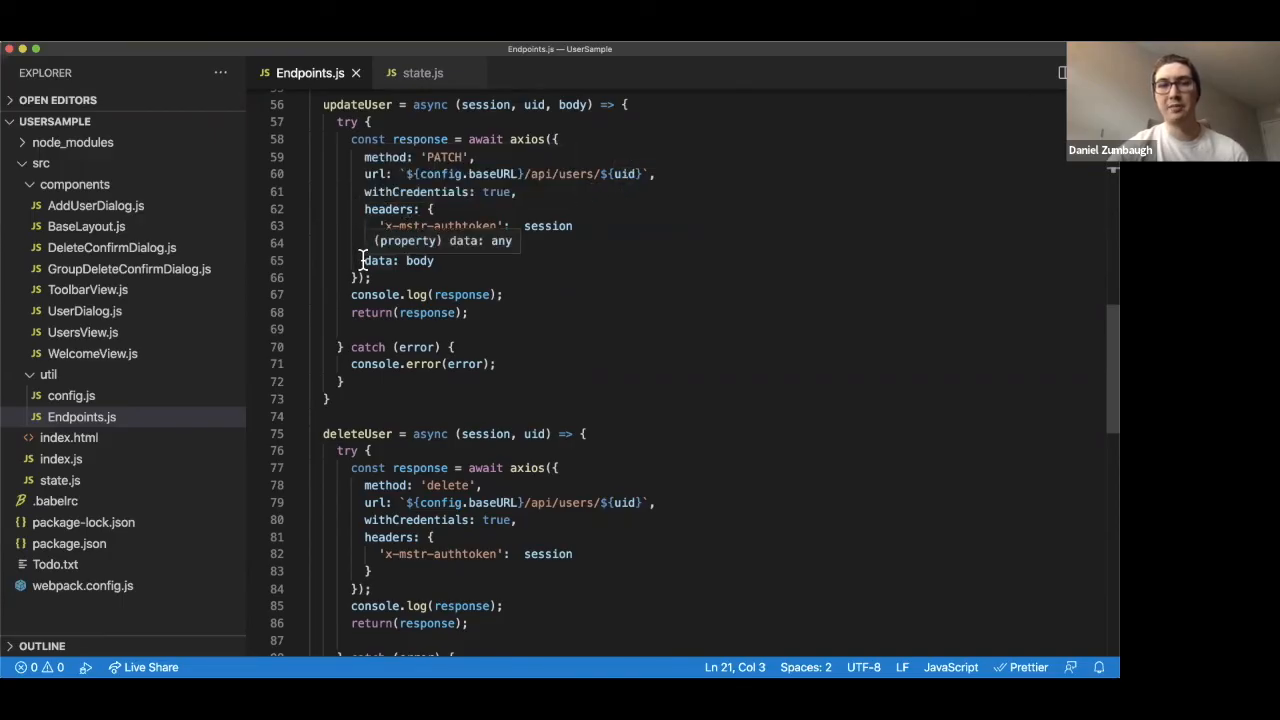
{"action": "mouse_move", "coordinate": [328, 230]}
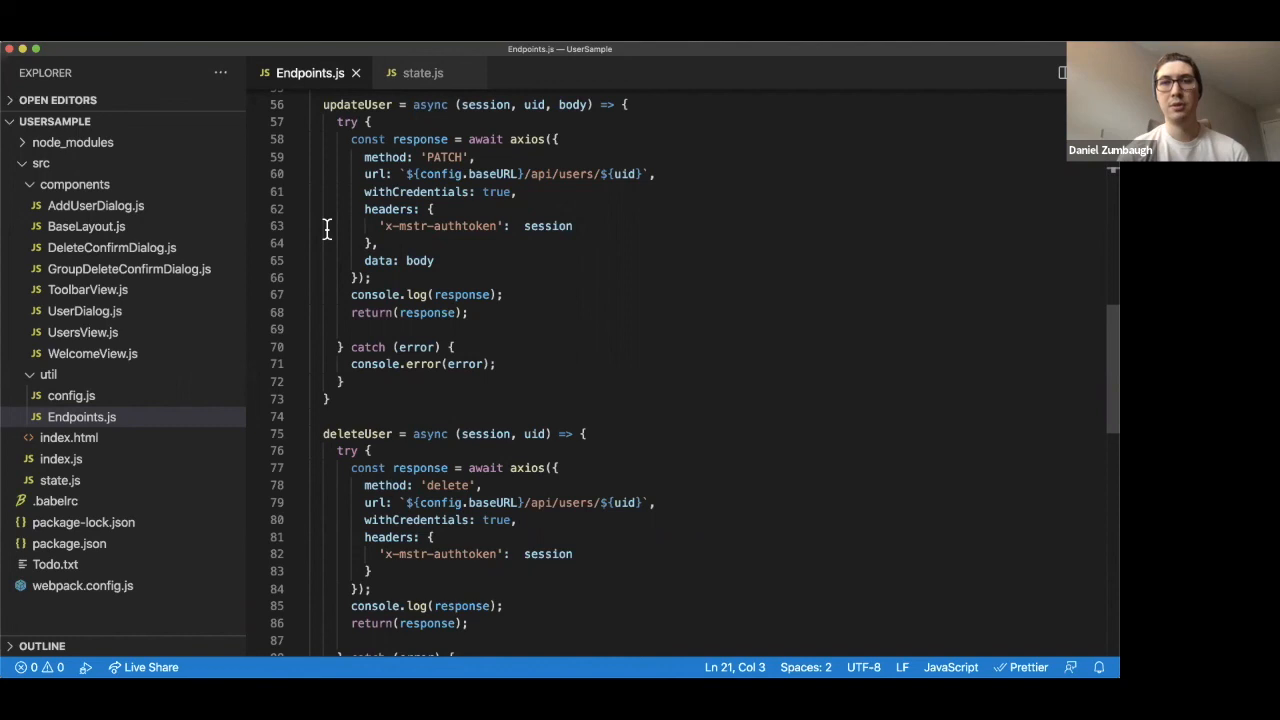